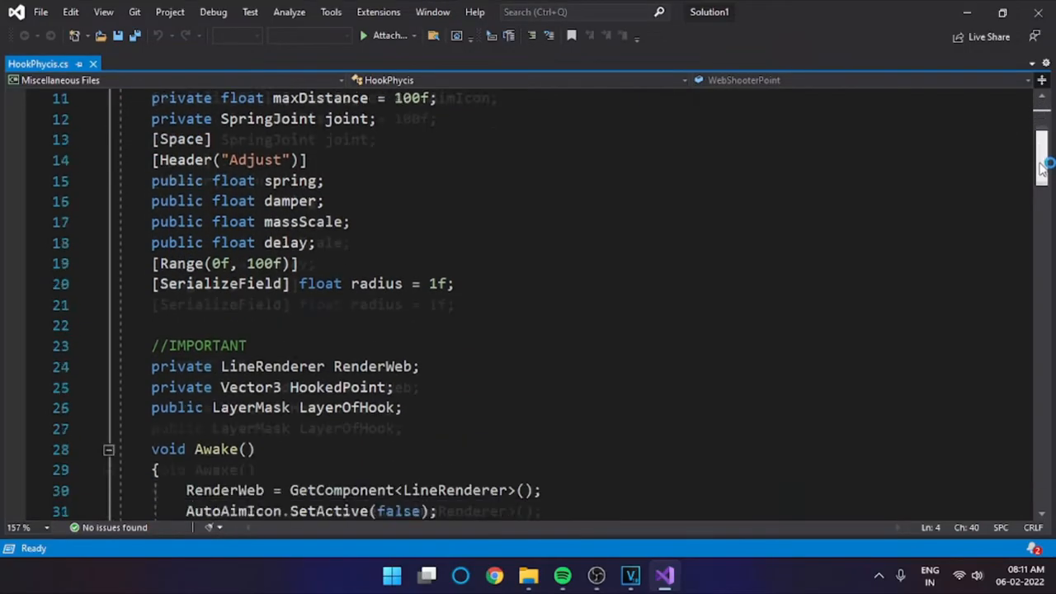
View the Sketchfab New York Buildings model page and rotate the skyscraper preview
scroll("down", 3)
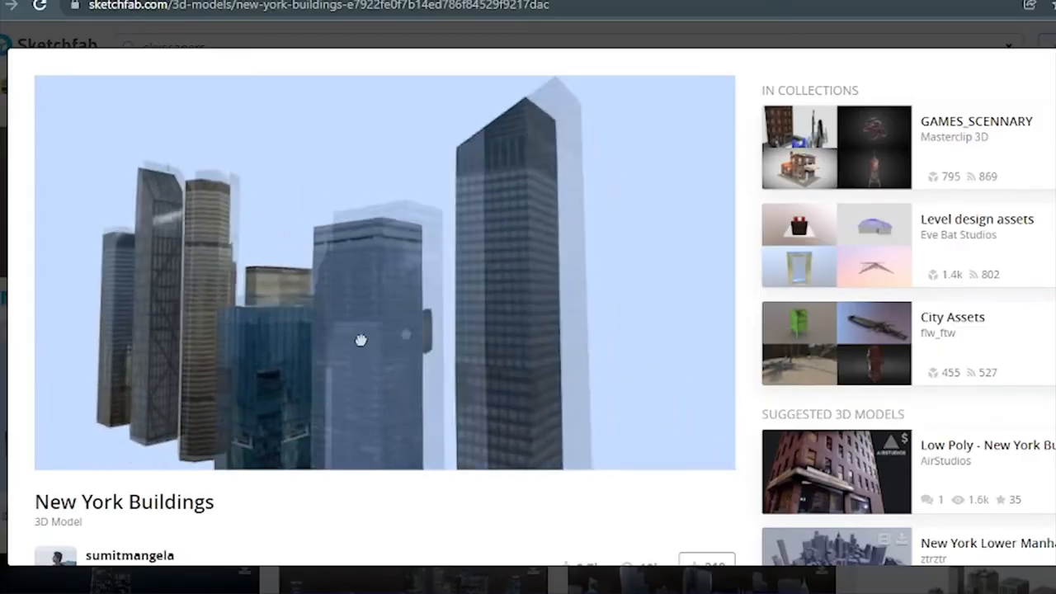
left_click_drag(359, 340, 459, 322)
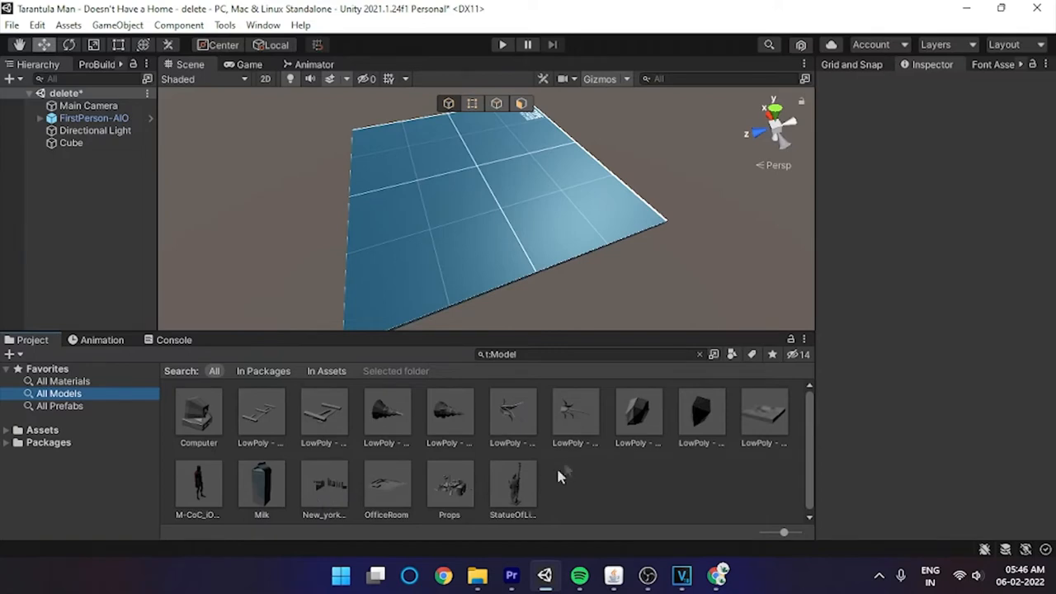
left_click(59, 406)
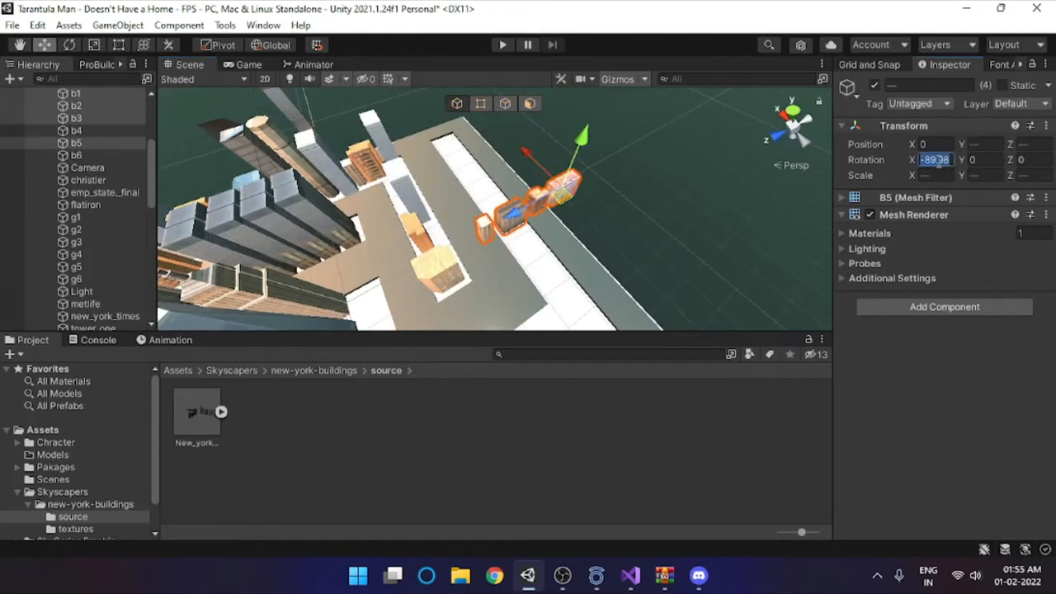
Move the b1 building block to a new spot on the map with the Move gizmo
left_click(76, 92)
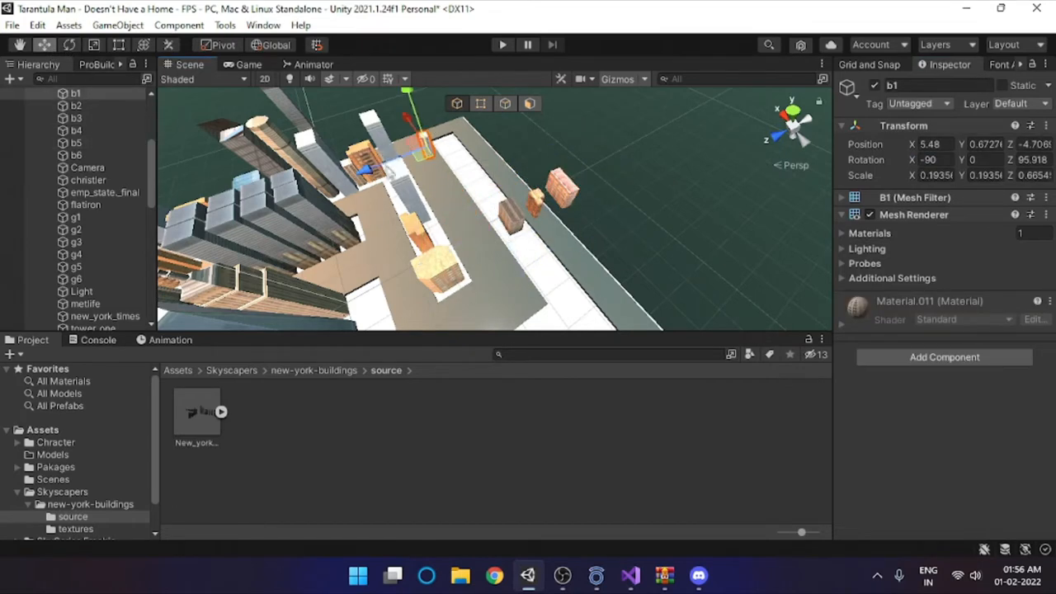
left_click_drag(421, 135, 388, 152)
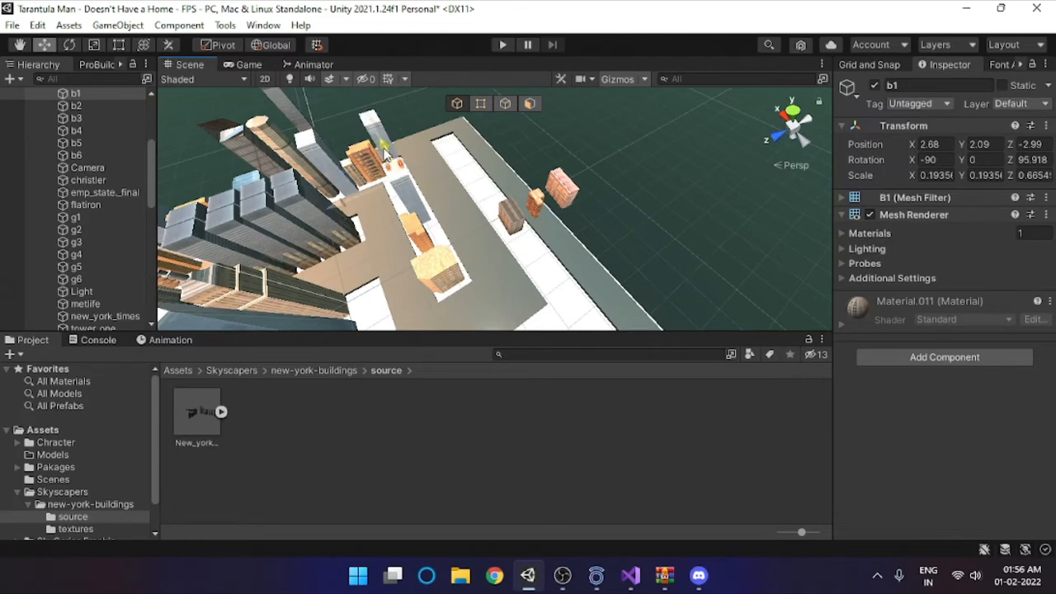
left_click(76, 119)
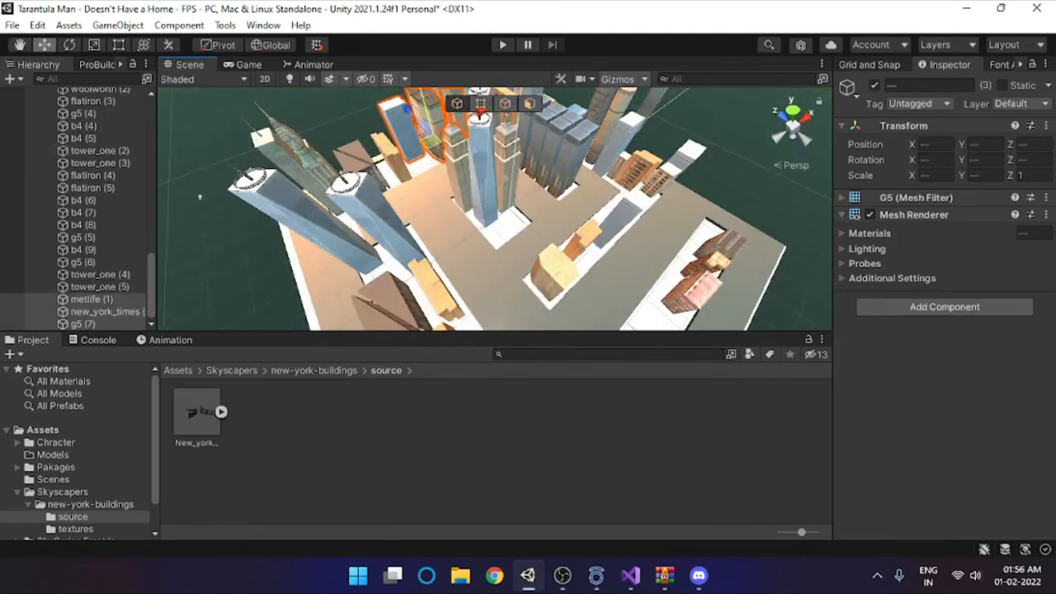
left_click(91, 299)
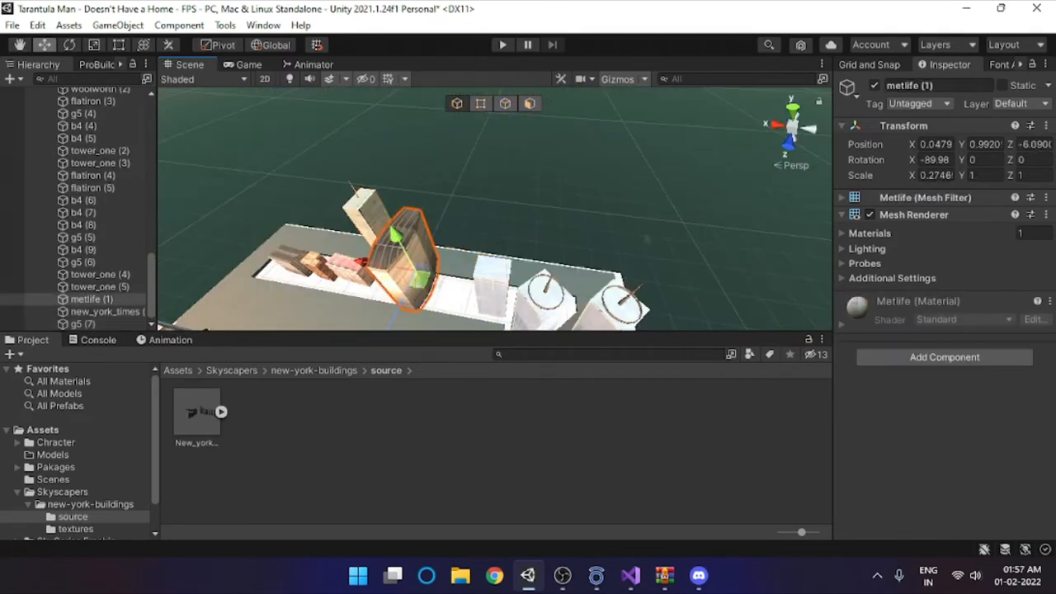
left_click(106, 310)
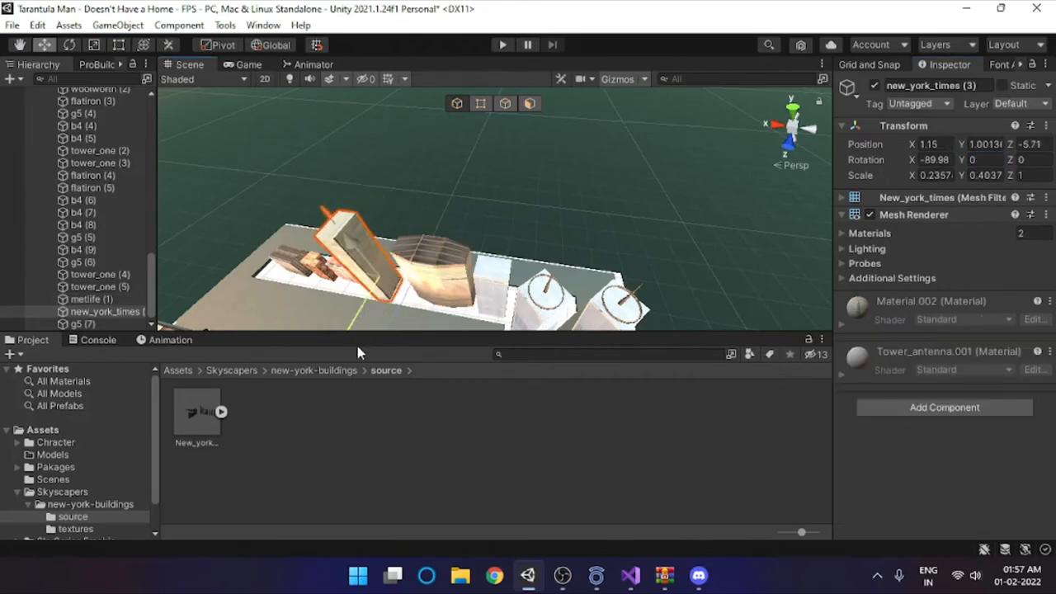